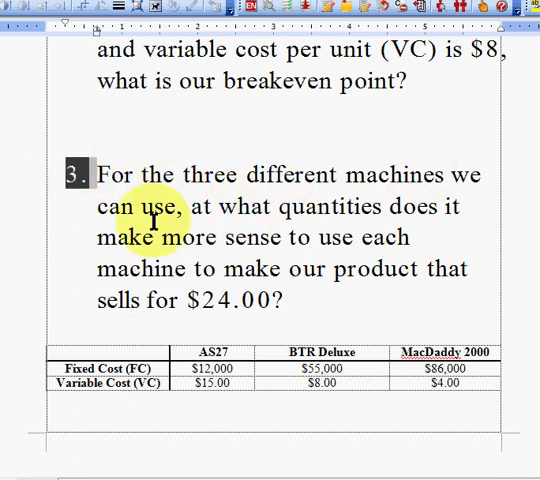
{"action": "mouse_move", "coordinate": [356, 216]}
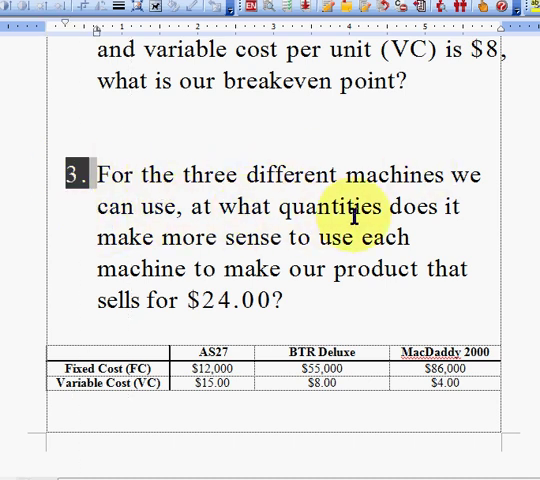
{"action": "mouse_move", "coordinate": [398, 244]}
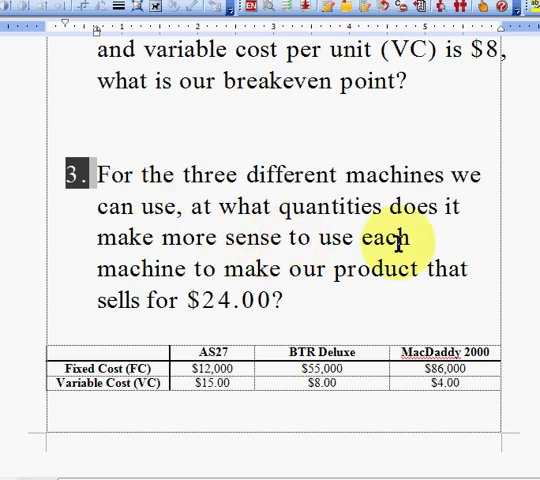
{"action": "mouse_move", "coordinate": [330, 276]}
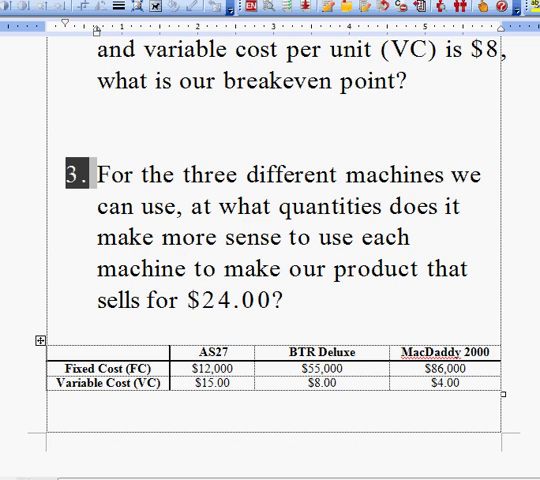
Switch from the Word problem statement to the Excel workbook Book1.
{"action": "key", "text": "alt+tab"}
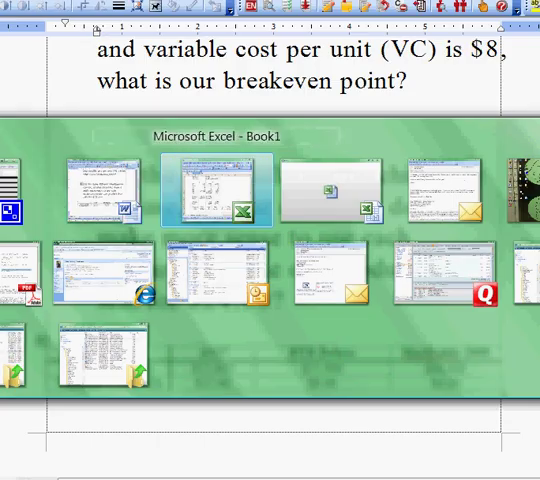
{"action": "left_click", "coordinate": [216, 188]}
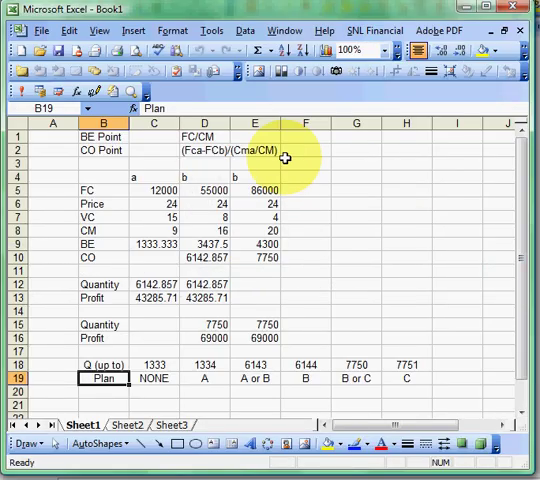
{"action": "mouse_move", "coordinate": [292, 140]}
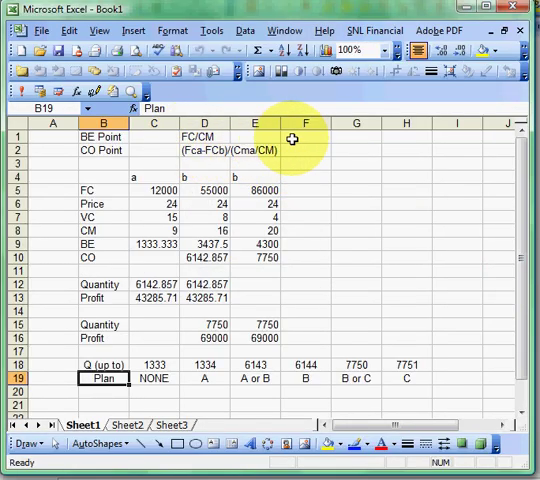
{"action": "mouse_move", "coordinate": [80, 138]}
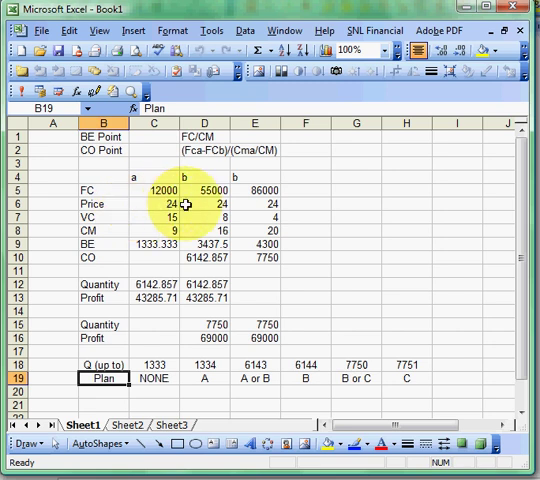
{"action": "mouse_move", "coordinate": [304, 204]}
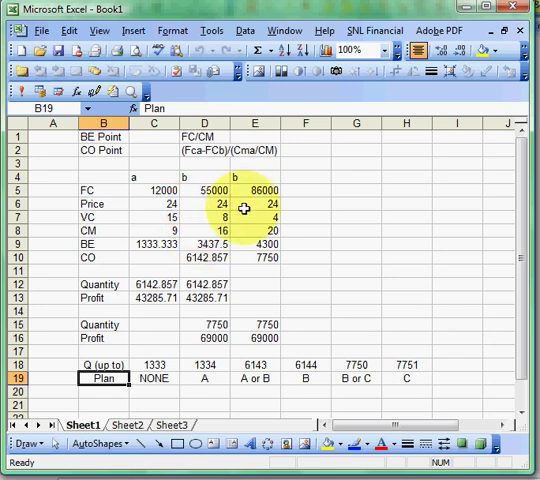
Confirm C8 is =C5-C7 and enter machine a's breakeven =C5/C8 in C9, giving 1333.333.
{"action": "left_click", "coordinate": [152, 232]}
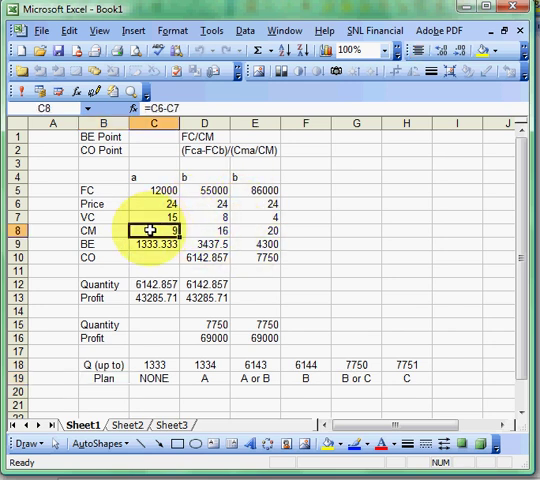
{"action": "double_click", "coordinate": [154, 232]}
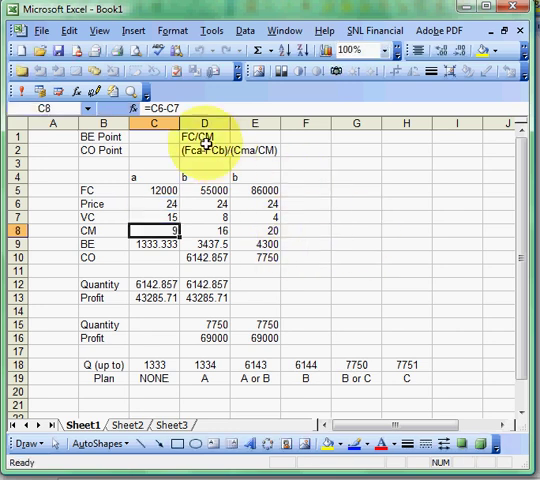
{"action": "mouse_move", "coordinate": [156, 232]}
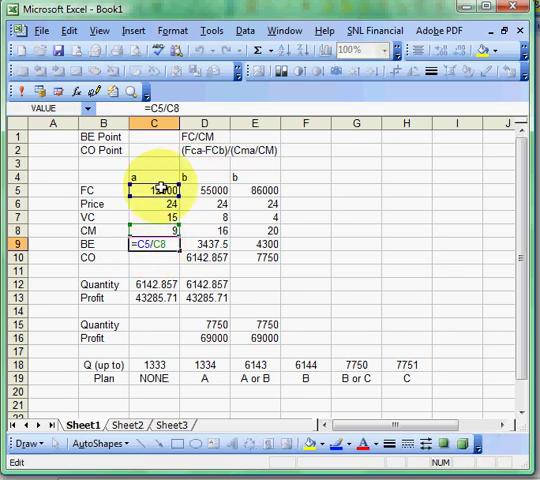
{"action": "left_click", "coordinate": [152, 232]}
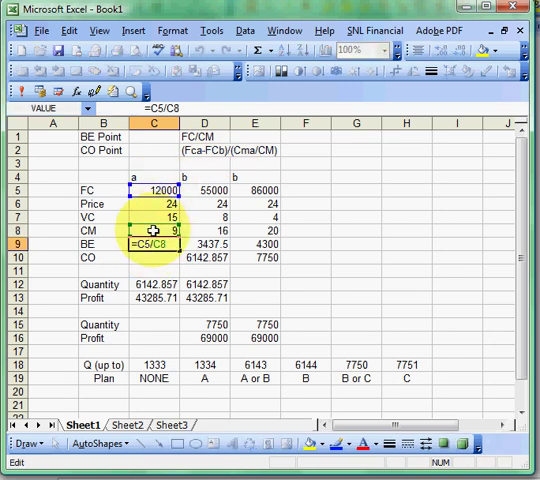
{"action": "key", "text": "Return"}
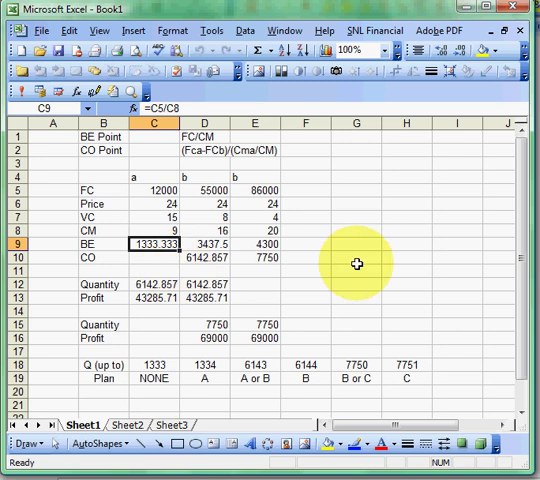
{"action": "mouse_move", "coordinate": [392, 264]}
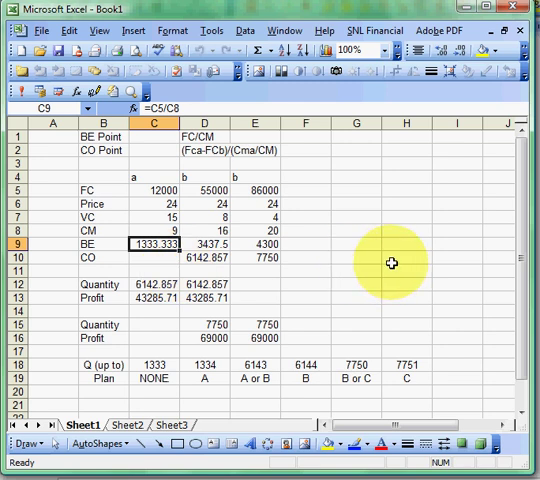
{"action": "mouse_move", "coordinate": [276, 246]}
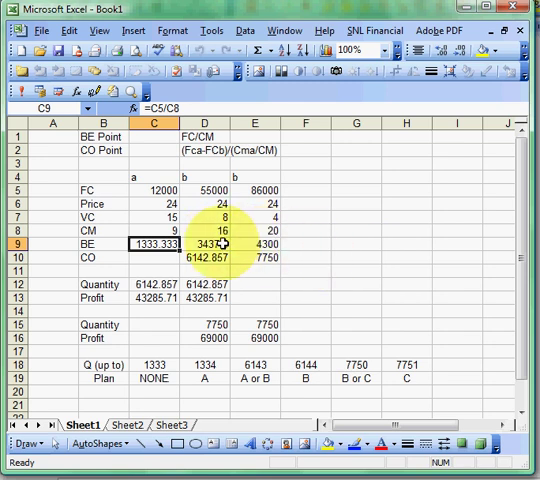
{"action": "mouse_move", "coordinate": [332, 250]}
{"action": "type", "text": "c"}
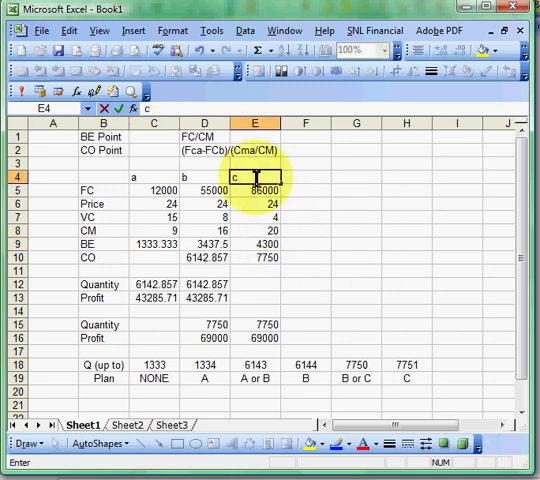
Label column E as machine c, whose breakeven =E5/E8 shows 4300.
{"action": "left_click", "coordinate": [254, 244]}
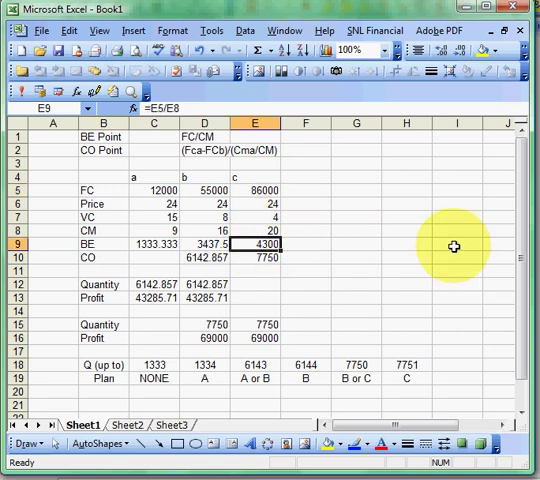
{"action": "mouse_move", "coordinate": [420, 192]}
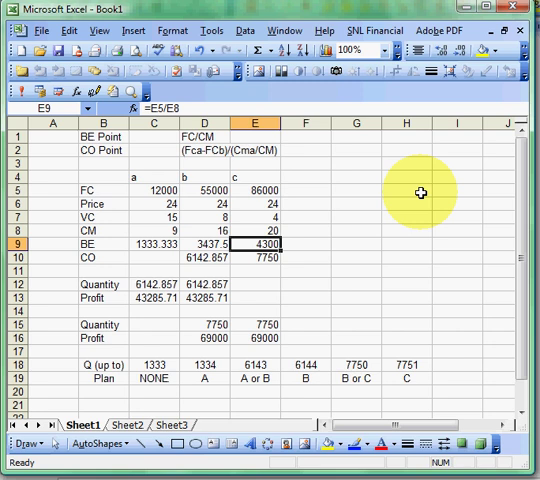
{"action": "mouse_move", "coordinate": [378, 320]}
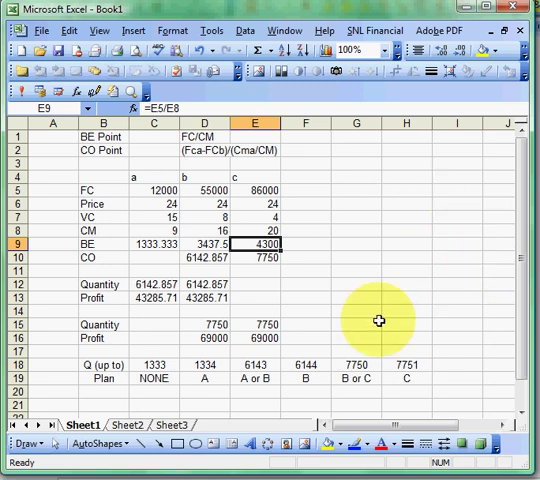
{"action": "mouse_move", "coordinate": [200, 188]}
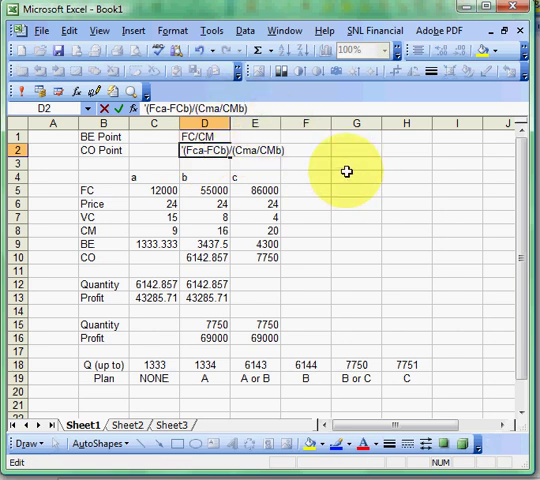
Enter the crossover formulas, giving 6142.857 for machines a–b and 7750 for b–c.
{"action": "key", "text": "Return"}
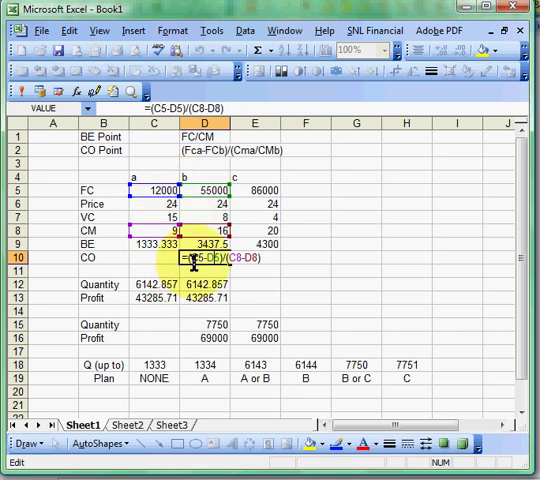
{"action": "mouse_move", "coordinate": [284, 264]}
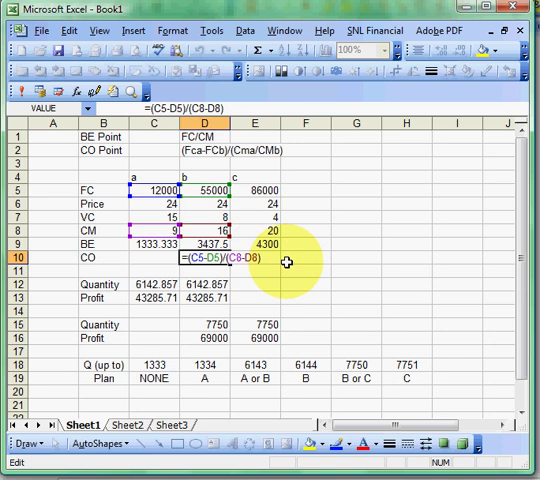
{"action": "mouse_move", "coordinate": [224, 258]}
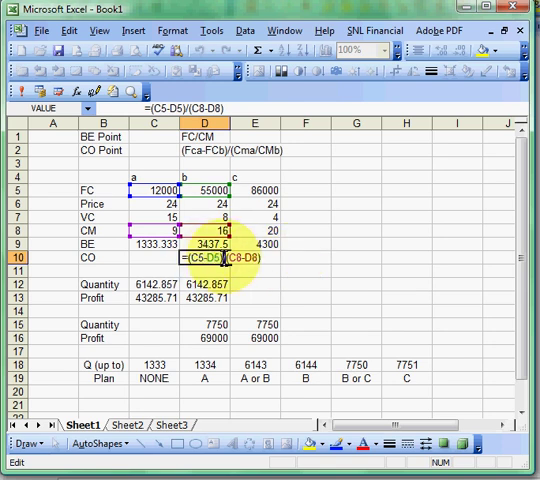
{"action": "mouse_move", "coordinate": [338, 268]}
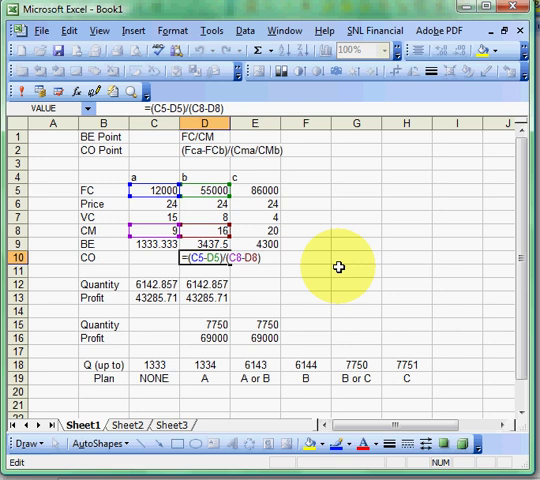
{"action": "key", "text": "Return"}
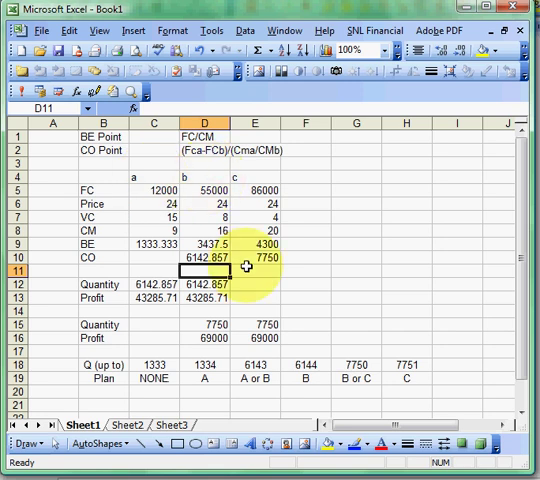
{"action": "left_click", "coordinate": [256, 258]}
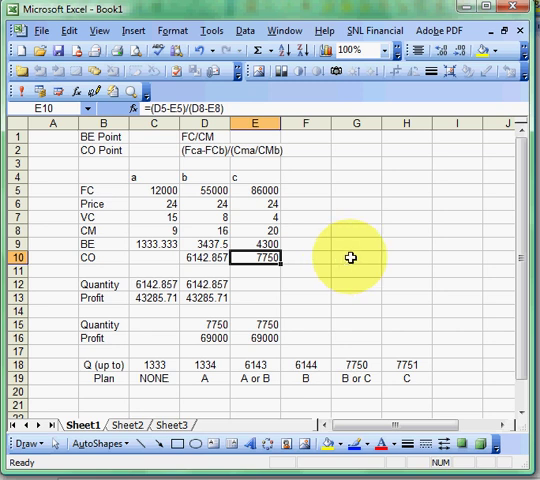
{"action": "mouse_move", "coordinate": [292, 312]}
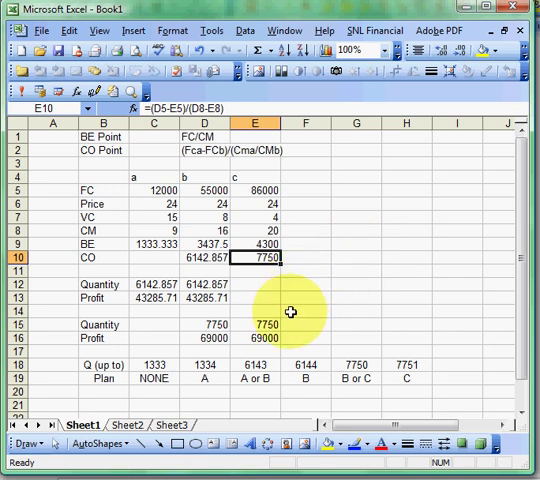
{"action": "mouse_move", "coordinate": [306, 300]}
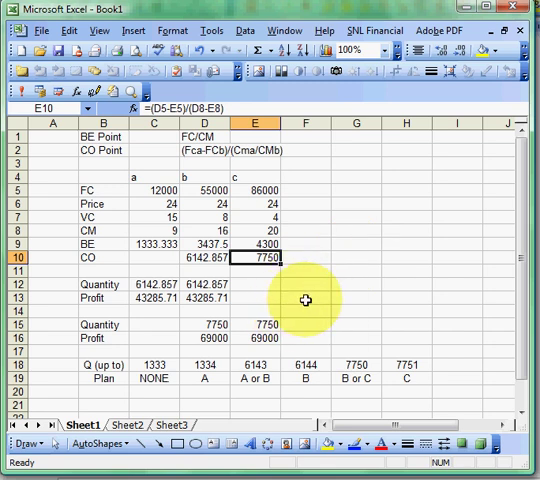
{"action": "mouse_move", "coordinate": [210, 280]}
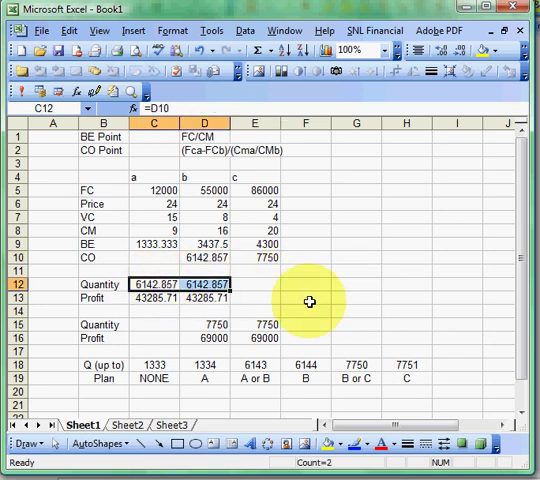
{"action": "left_click", "coordinate": [156, 298]}
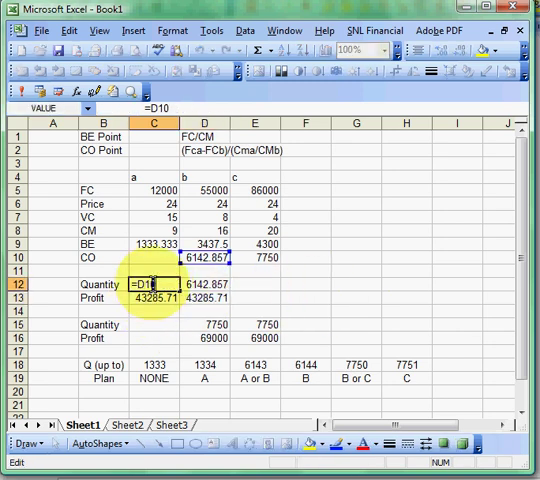
{"action": "left_click", "coordinate": [204, 288]}
{"action": "type", "text": "=D12*D8-D5"}
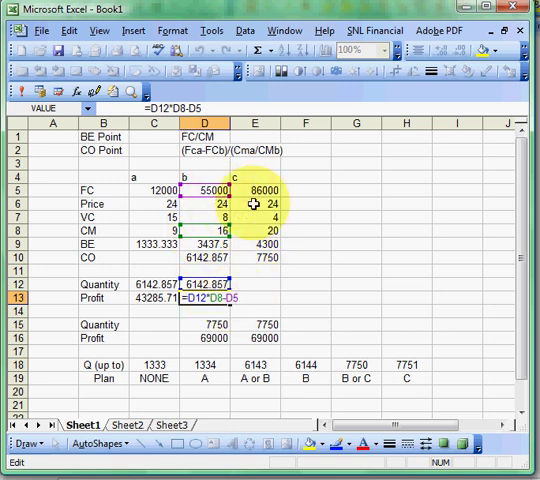
{"action": "key", "text": "Return"}
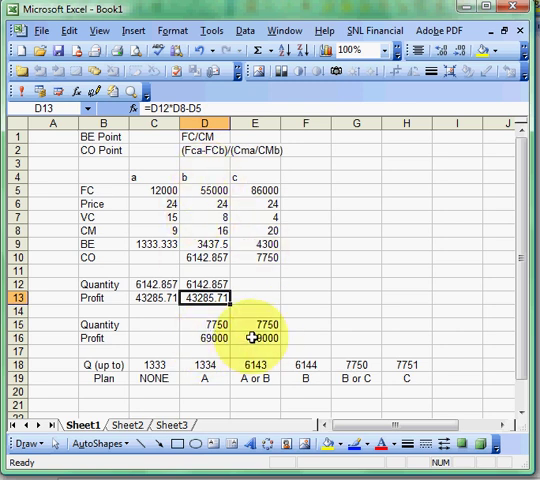
{"action": "mouse_move", "coordinate": [298, 332]}
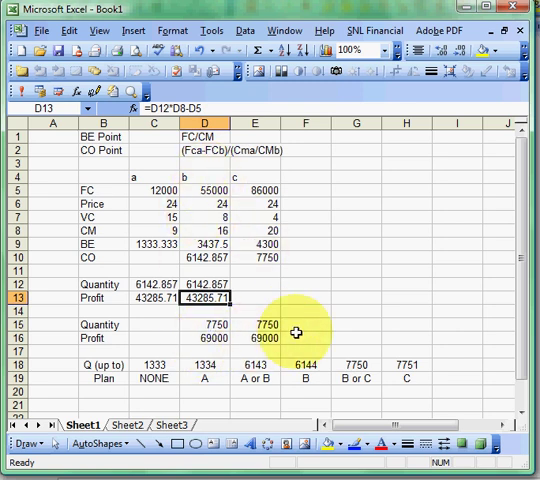
{"action": "mouse_move", "coordinate": [520, 290]}
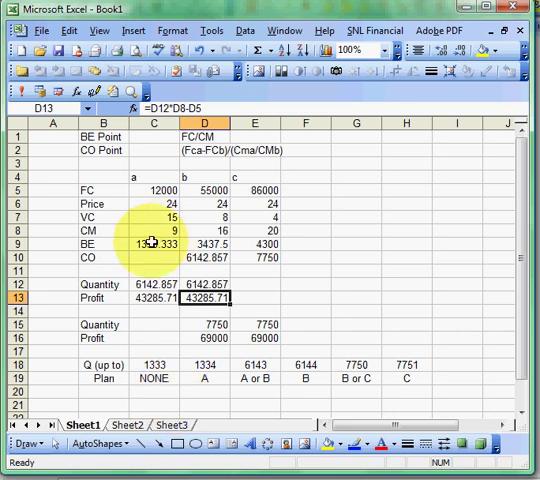
{"action": "left_click", "coordinate": [154, 244]}
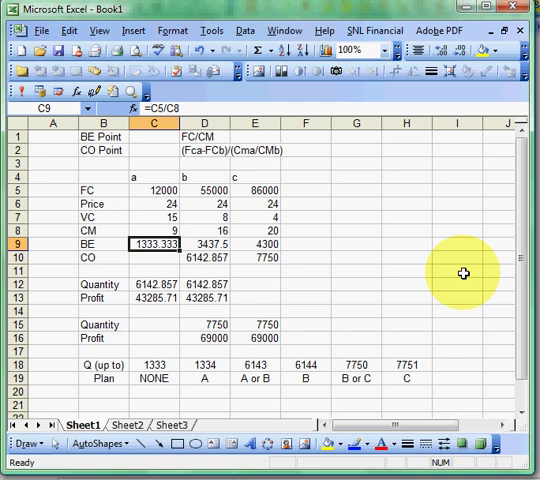
{"action": "mouse_move", "coordinate": [224, 360]}
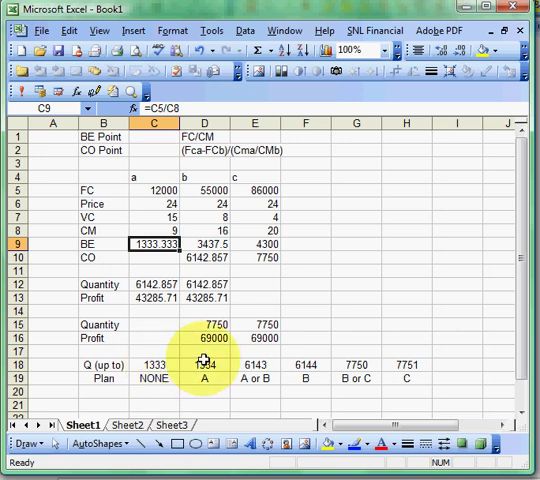
{"action": "left_click", "coordinate": [204, 364]}
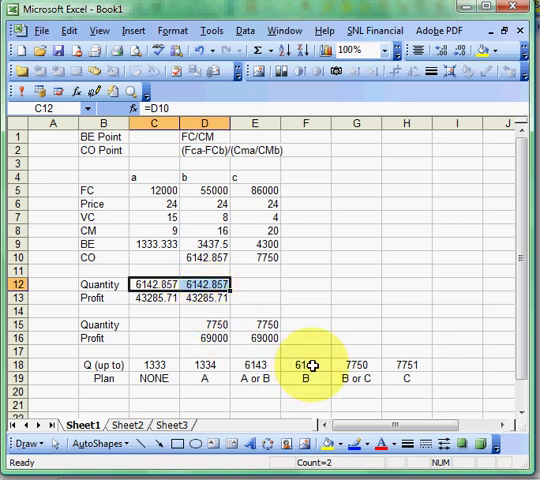
{"action": "left_click", "coordinate": [304, 362]}
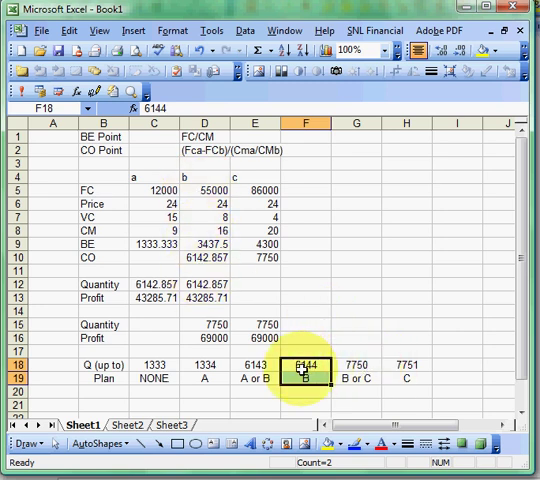
{"action": "left_click", "coordinate": [356, 364]}
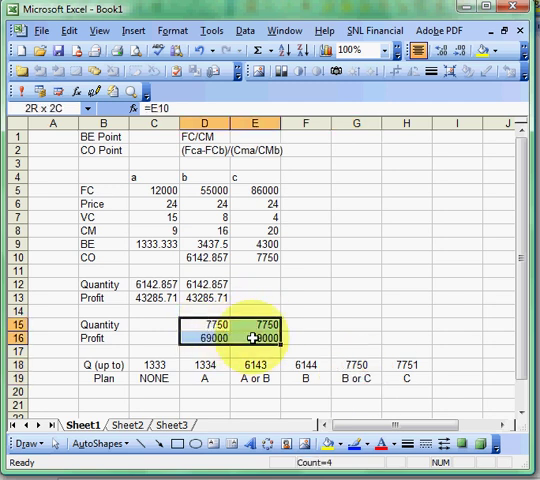
{"action": "left_click", "coordinate": [204, 338]}
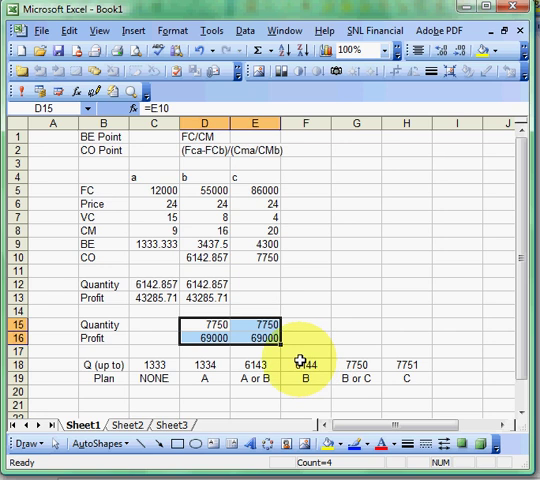
{"action": "left_click", "coordinate": [254, 324]}
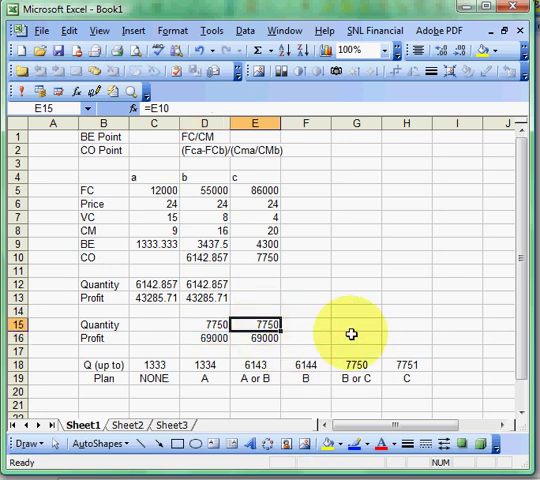
{"action": "left_click", "coordinate": [404, 364]}
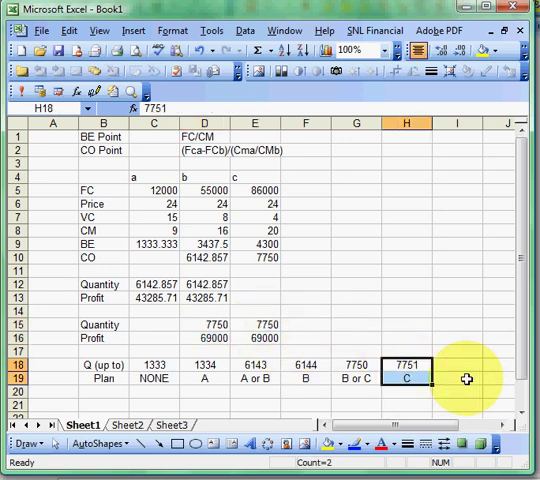
{"action": "mouse_move", "coordinate": [504, 348]}
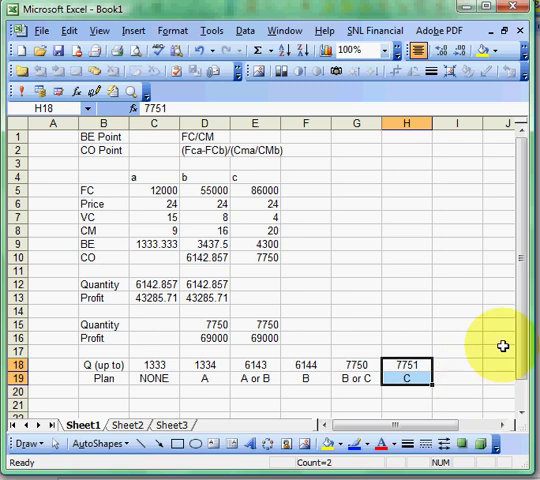